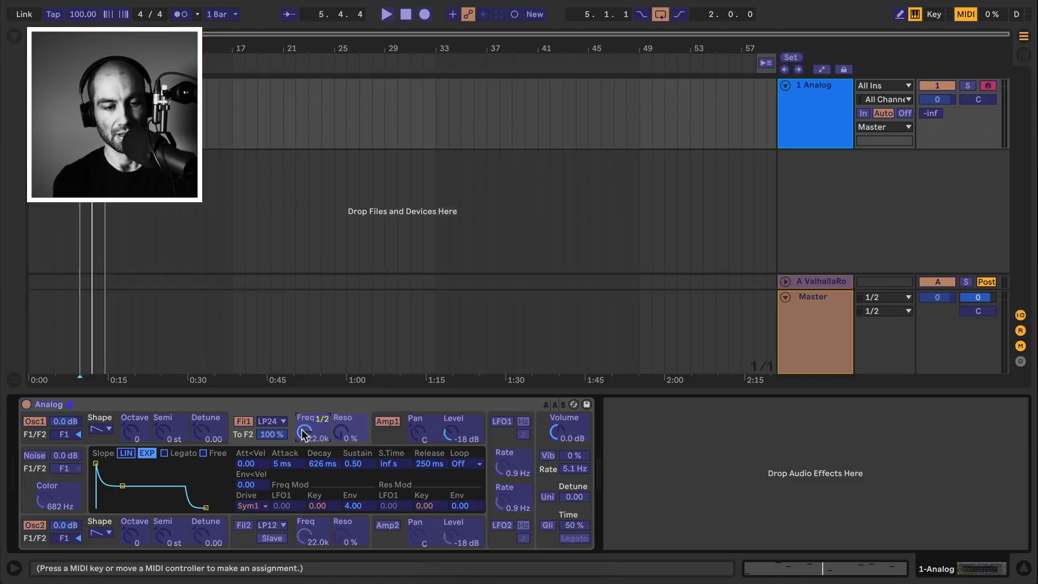
{"action": "mouse_move", "coordinate": [323, 426]}
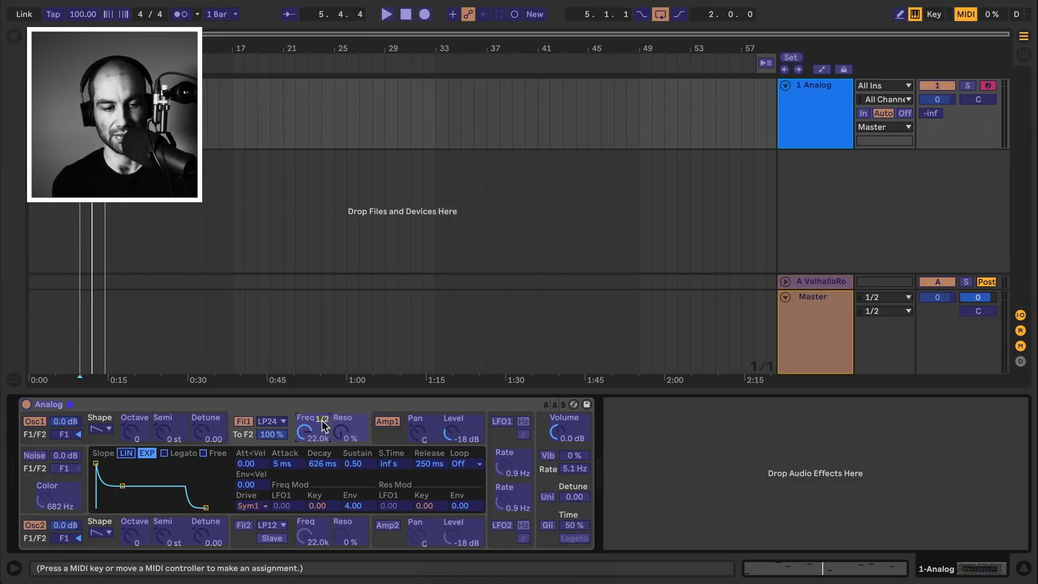
Create a computer-to-computer Wi-Fi network on channel 11 with the suggested Mac name
{"action": "left_click", "coordinate": [965, 14]}
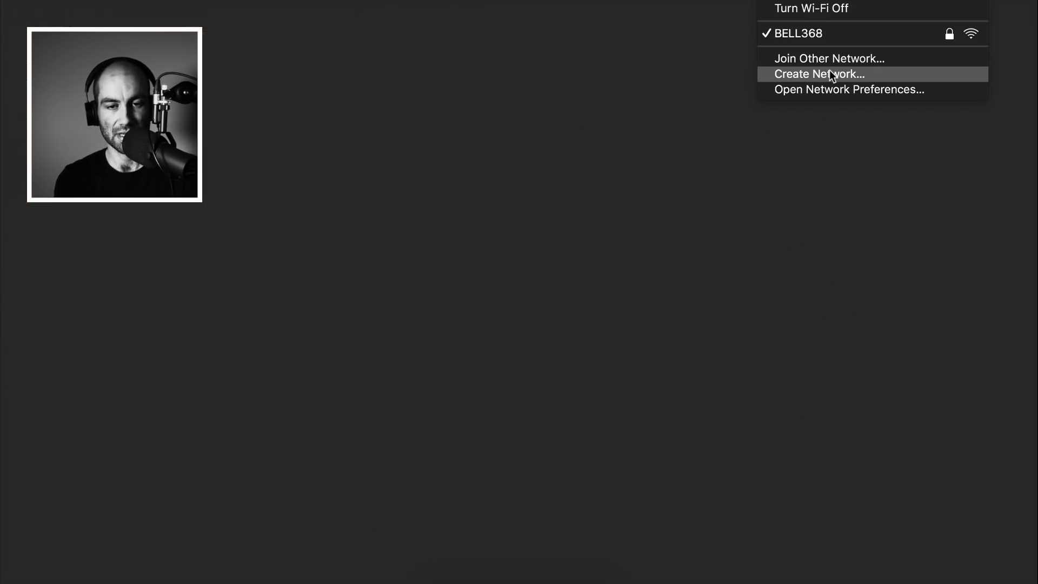
{"action": "left_click", "coordinate": [819, 74]}
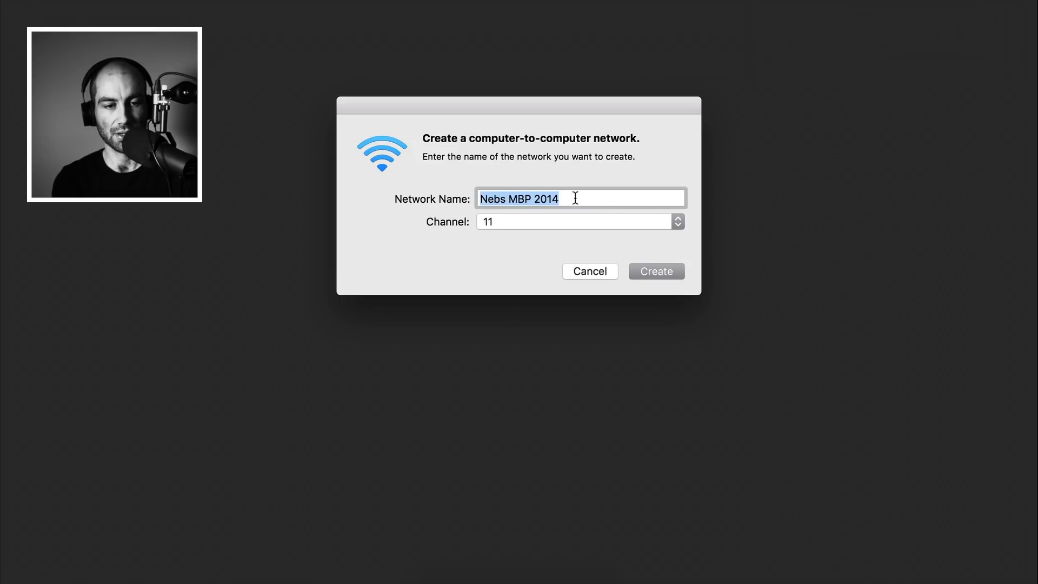
{"action": "mouse_move", "coordinate": [629, 262]}
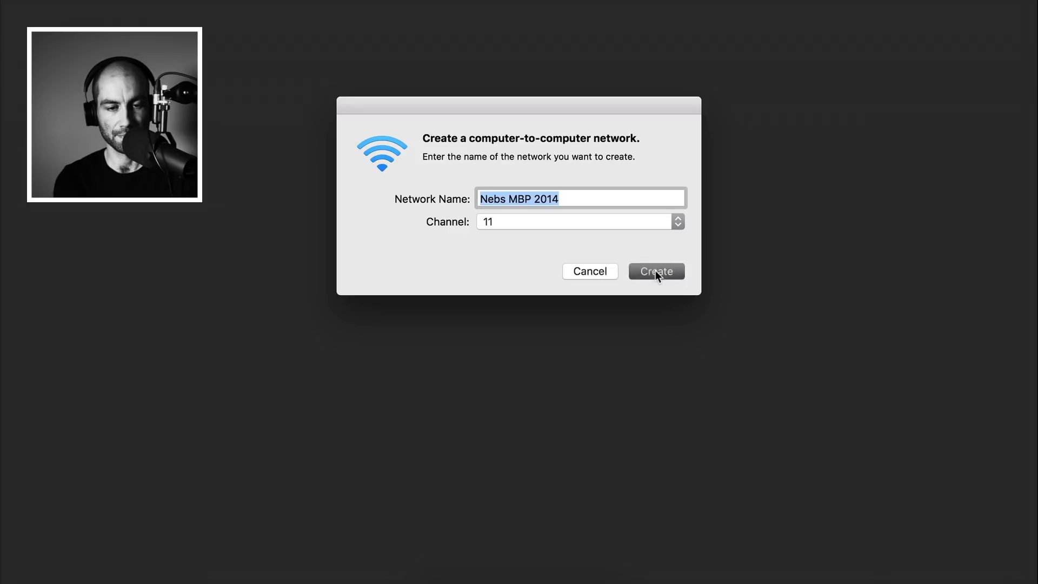
{"action": "left_click", "coordinate": [655, 271]}
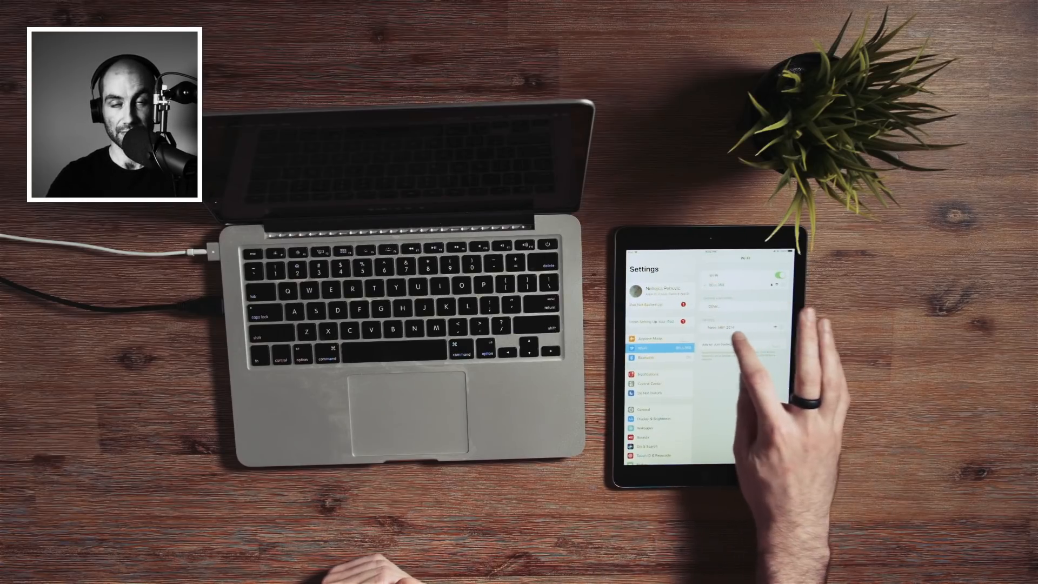
{"action": "left_click", "coordinate": [734, 345]}
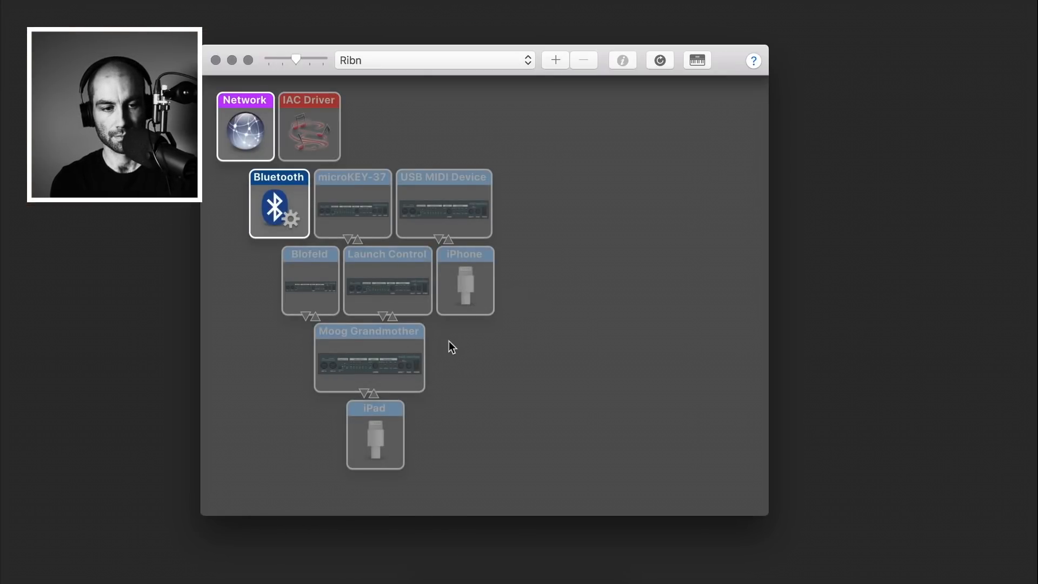
{"action": "mouse_move", "coordinate": [295, 287]}
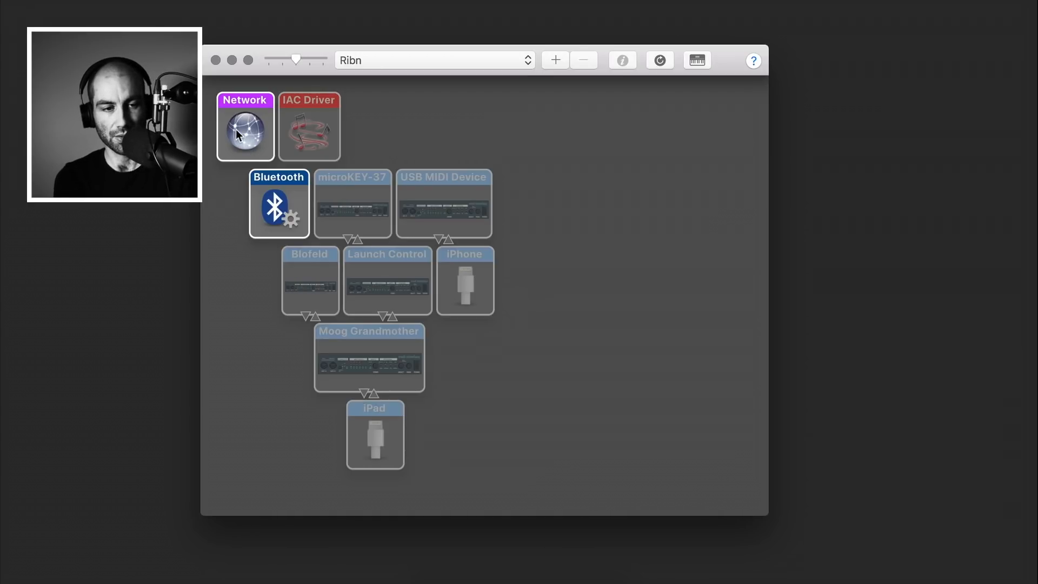
Open the Network MIDI settings from MIDI Studio and select the iPad in the Directory
{"action": "double_click", "coordinate": [245, 127]}
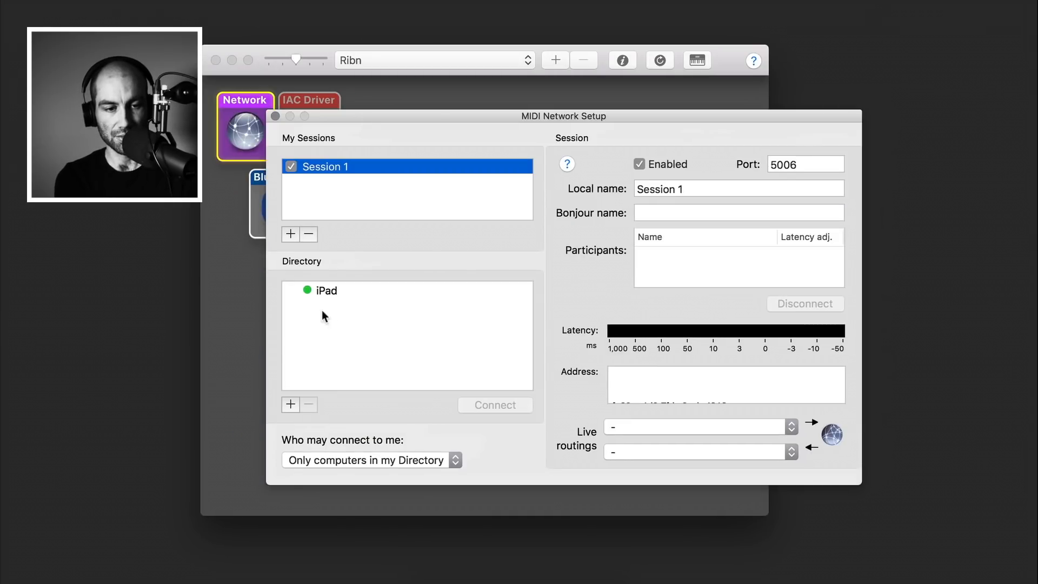
{"action": "left_click", "coordinate": [326, 290]}
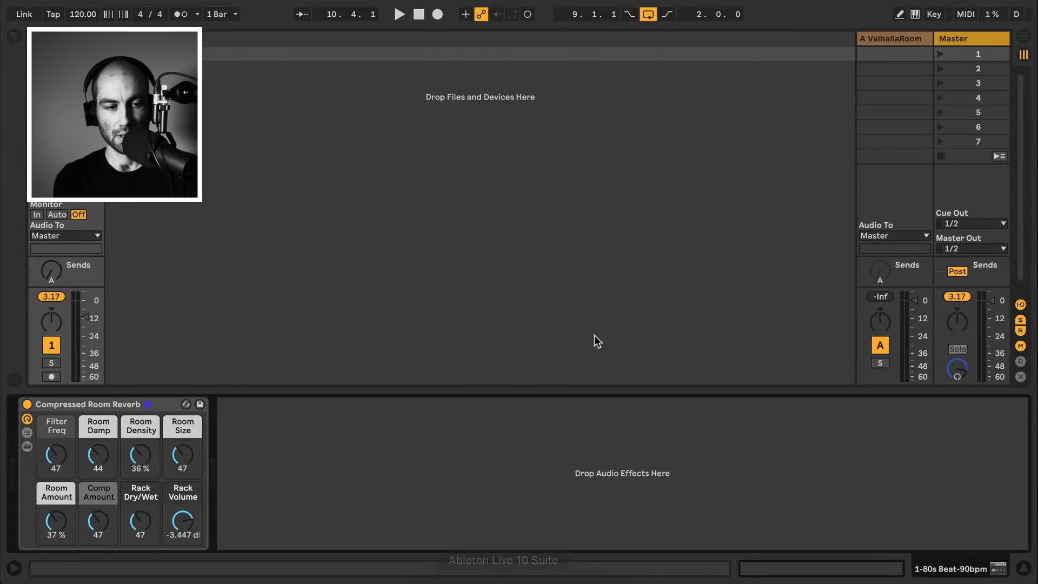
In Live Preferences' Link/MIDI tab, switch Track and Remote on for Network (Session 1)
{"action": "left_click", "coordinate": [23, 14]}
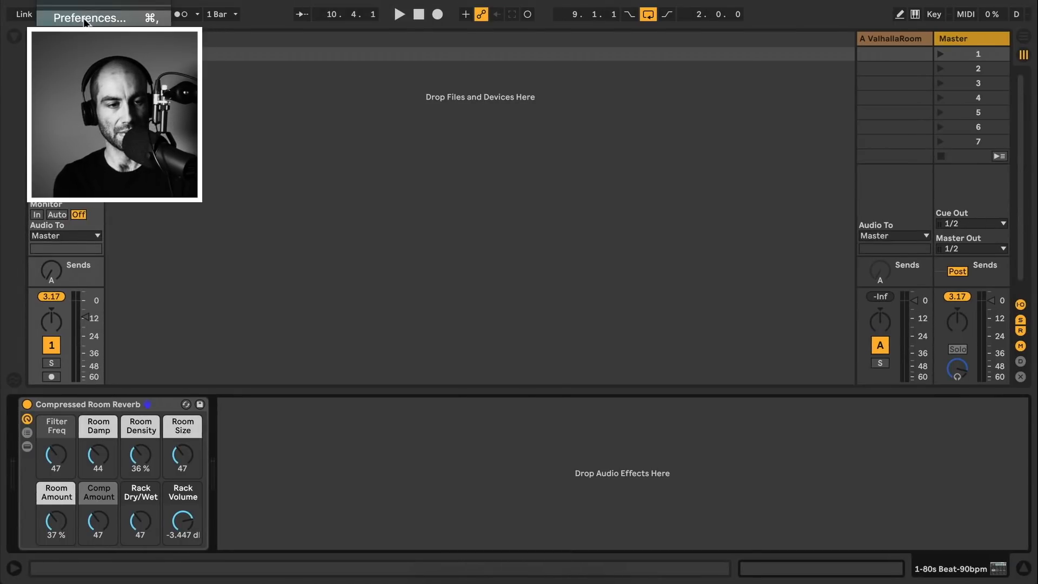
{"action": "left_click", "coordinate": [89, 18]}
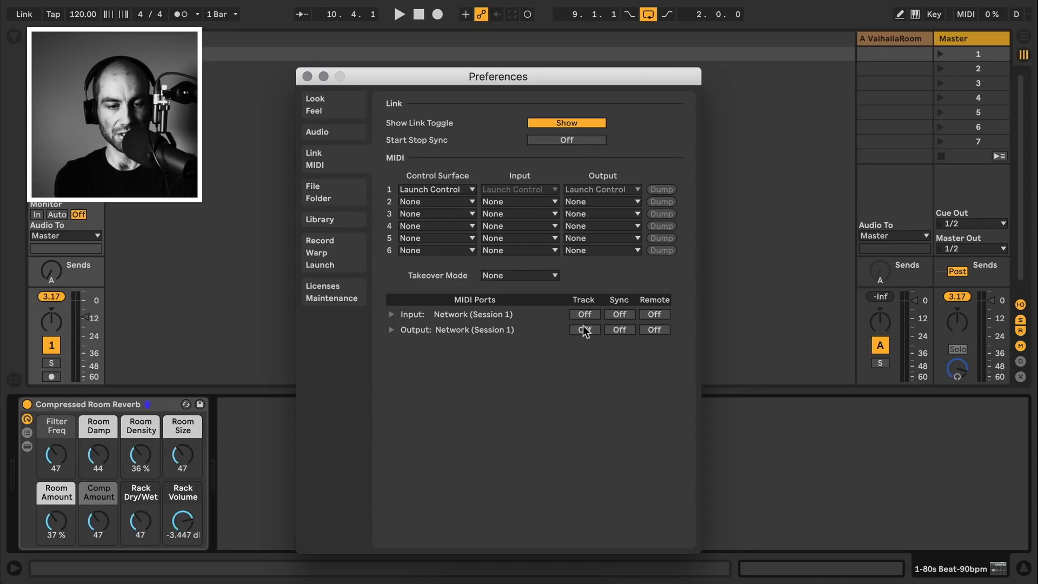
{"action": "left_click", "coordinate": [654, 314]}
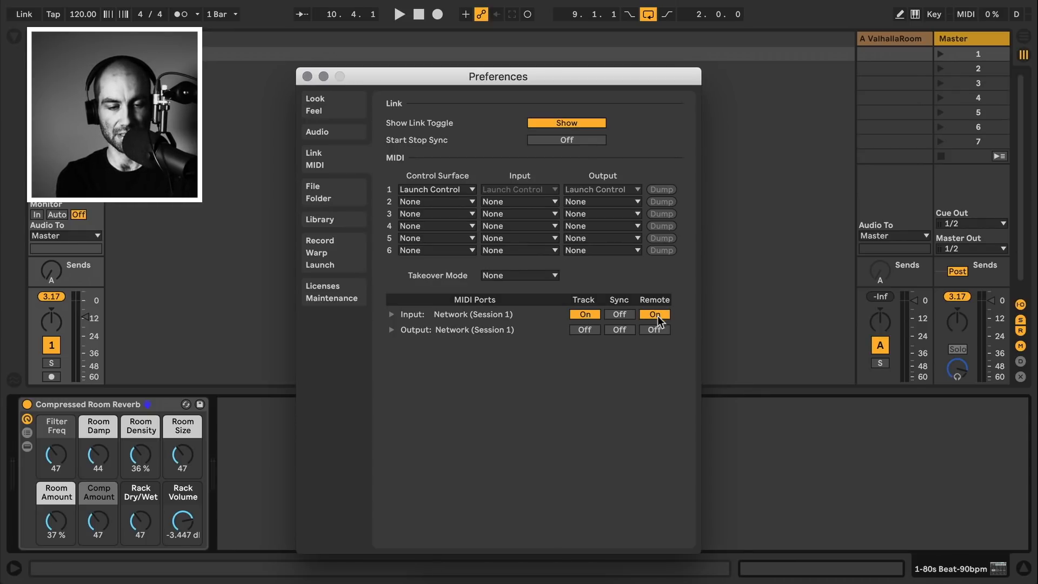
{"action": "left_click", "coordinate": [654, 314]}
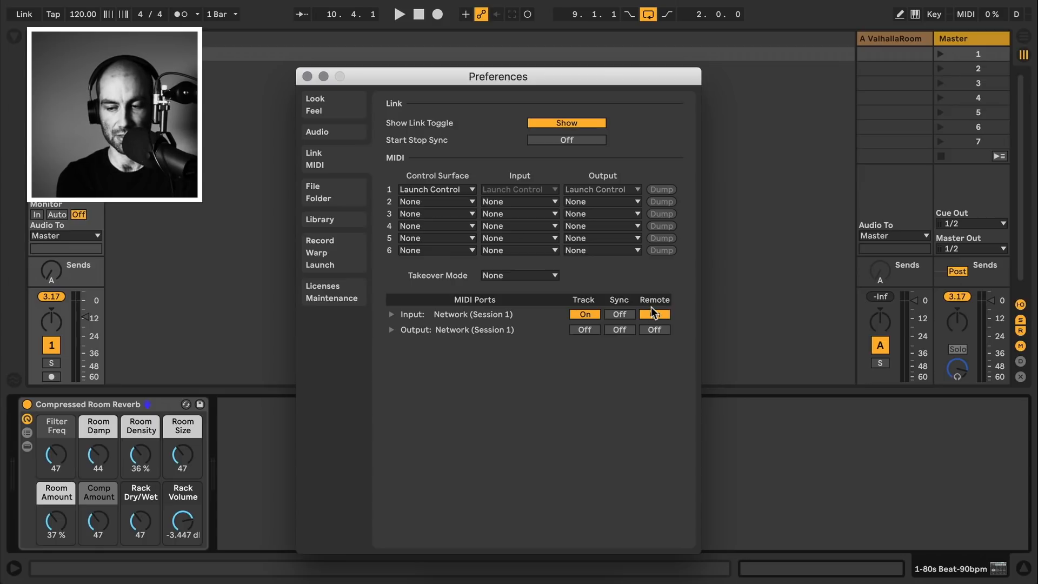